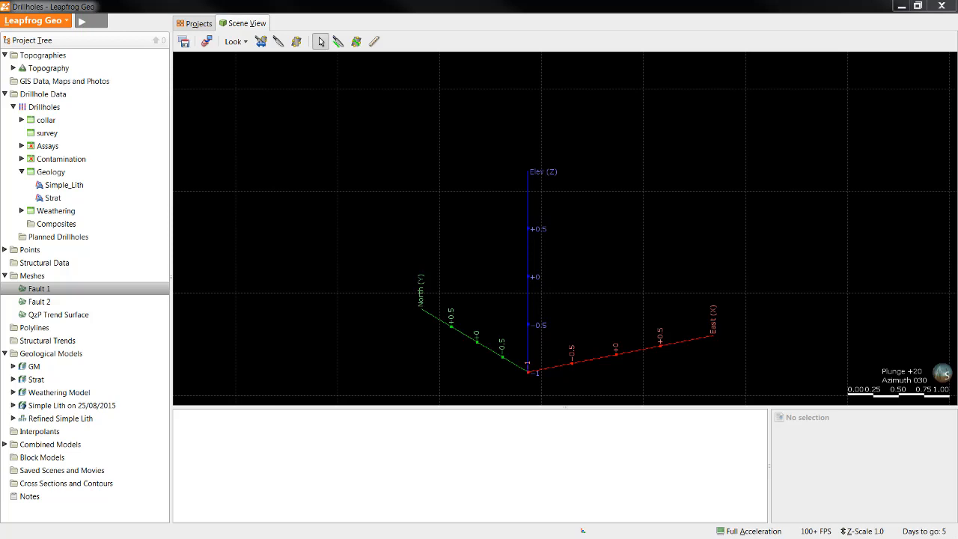
pyautogui.moveTo(71, 320)
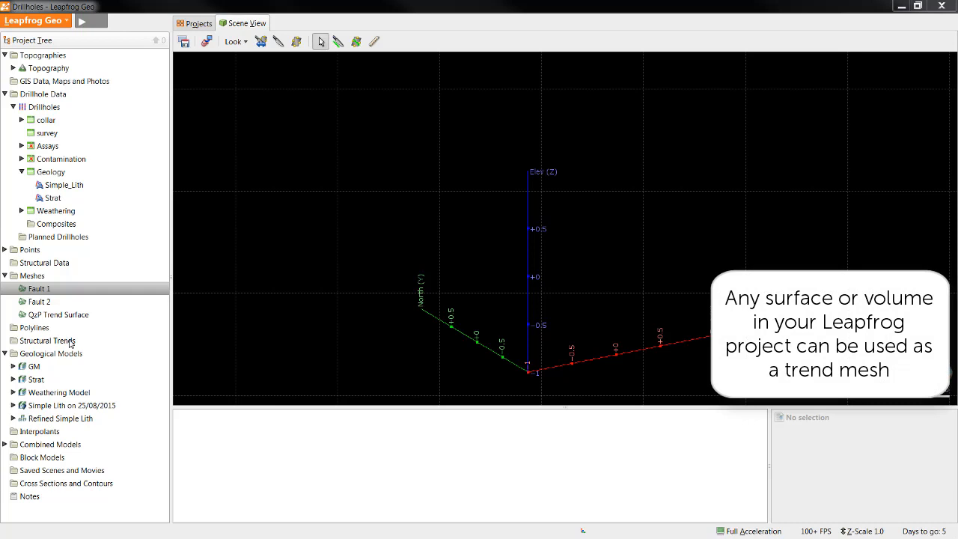
# Step: Display the Drillholes > Geology intervals in the scene and bring up the New Structural Trend option
pyautogui.click(50, 171)
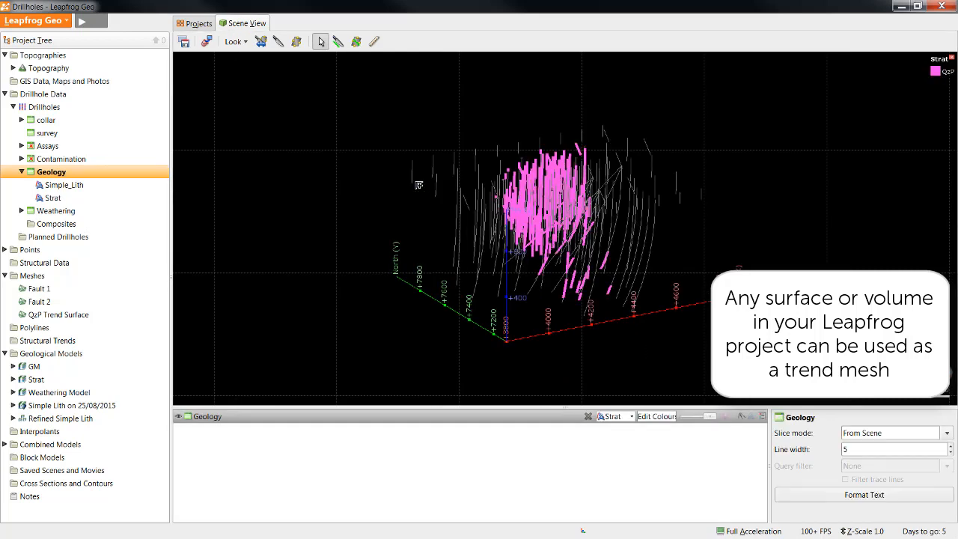
pyautogui.moveTo(313, 213)
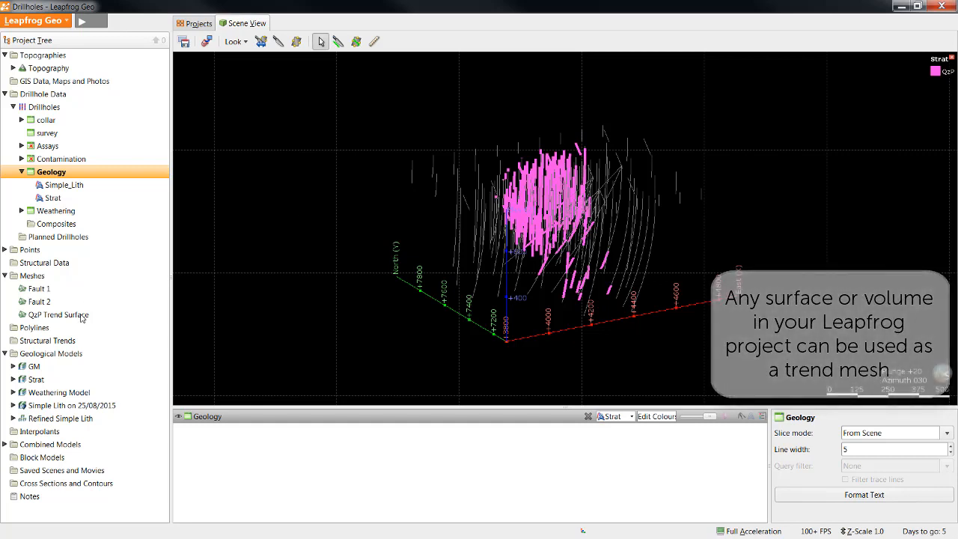
pyautogui.click(59, 314)
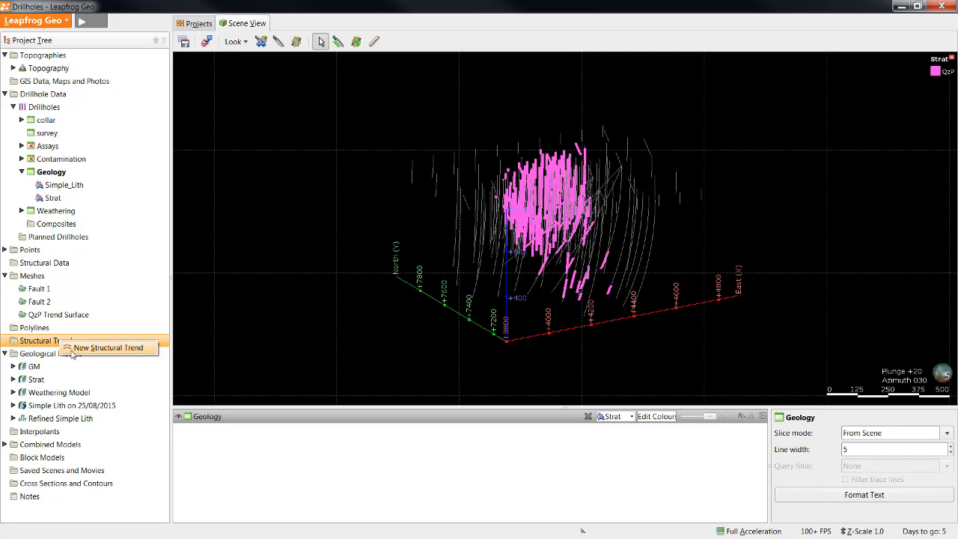
# Step: Define a new structural trend with the QzP Trend Surface mesh at strength 5.0
pyautogui.click(108, 348)
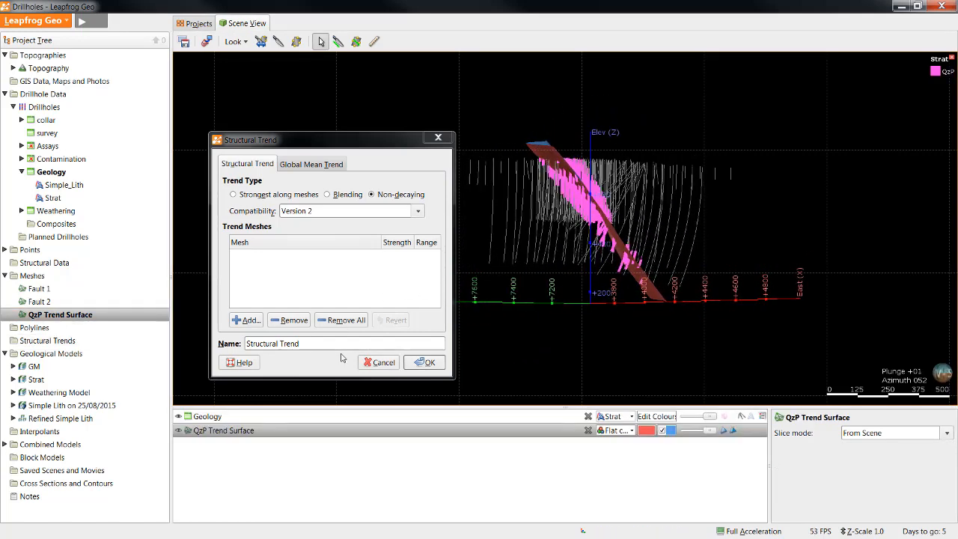
pyautogui.click(246, 319)
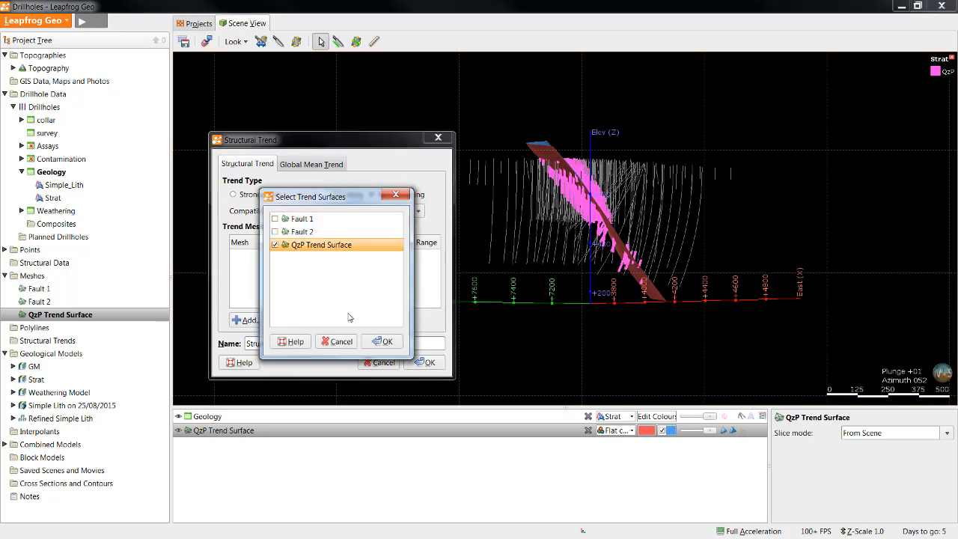
pyautogui.click(387, 341)
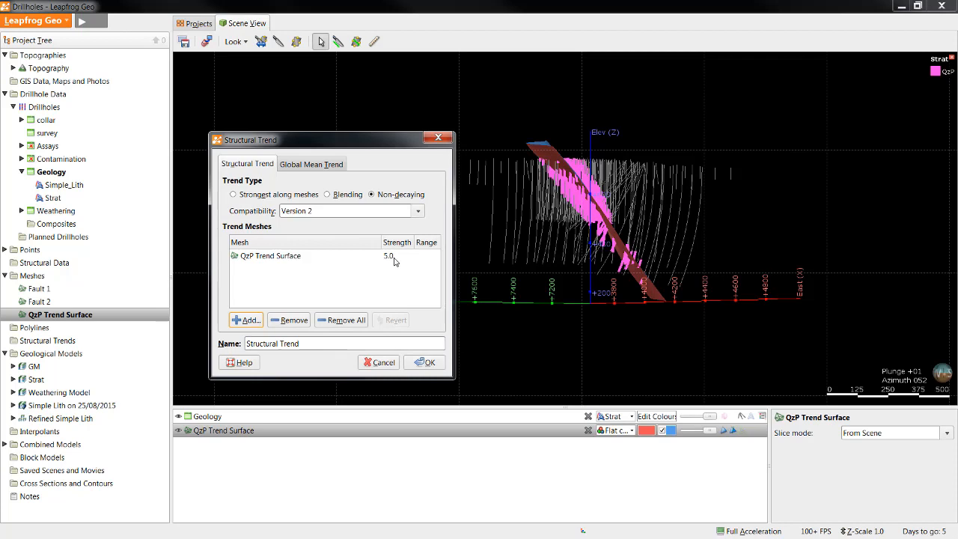
pyautogui.moveTo(544, 234)
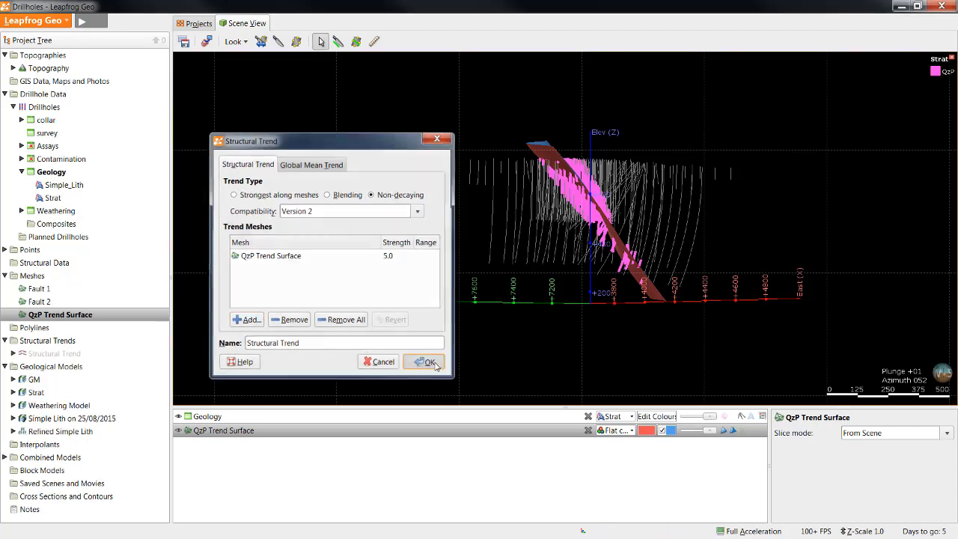
# Step: Create the Structural Trend and orbit the scene to inspect its ellipsoids
pyautogui.click(425, 361)
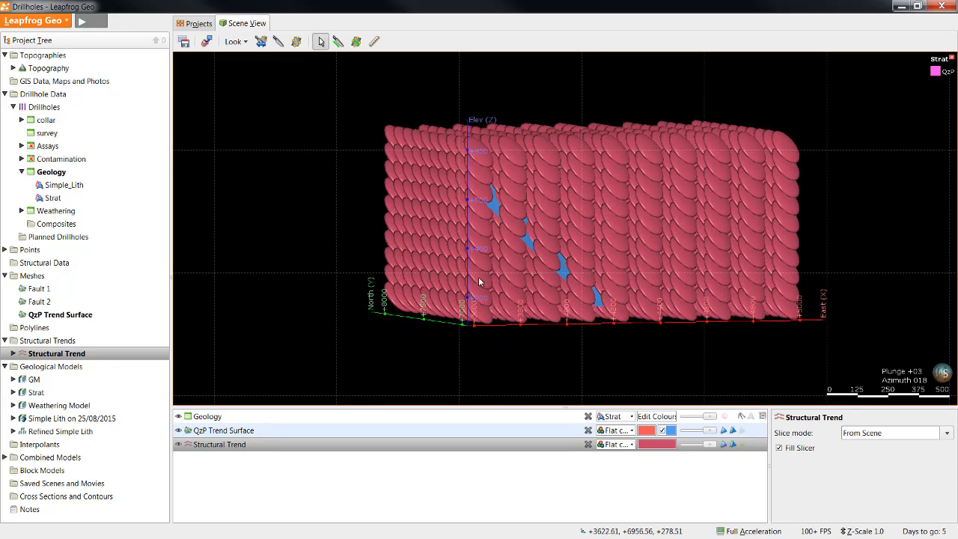
pyautogui.moveTo(479, 283); pyautogui.dragTo(689, 253)
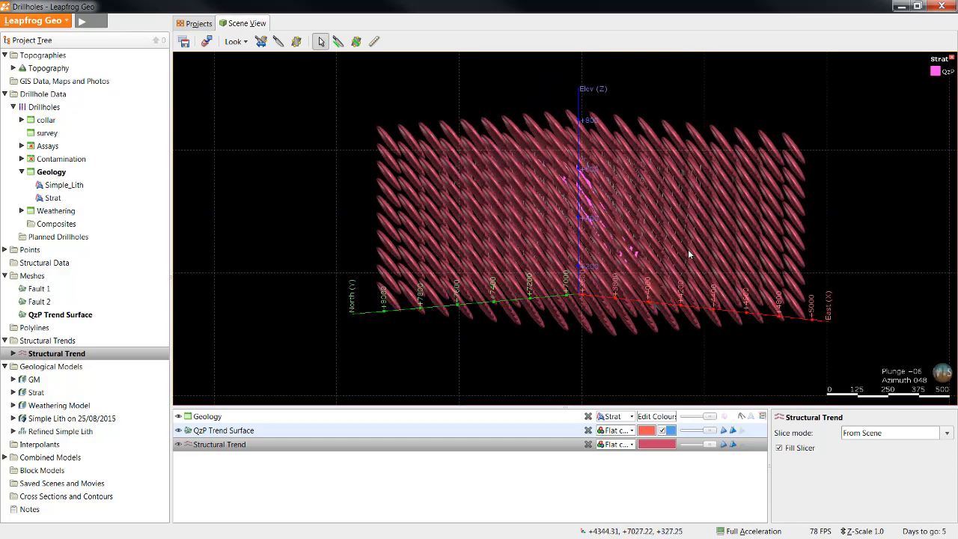
pyautogui.moveTo(688, 254); pyautogui.dragTo(614, 299)
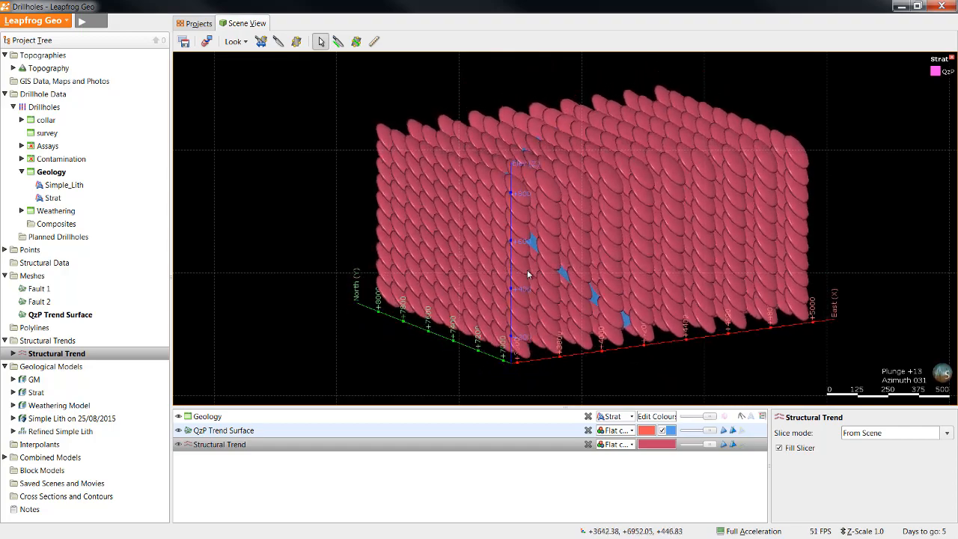
pyautogui.moveTo(527, 274); pyautogui.dragTo(592, 265)
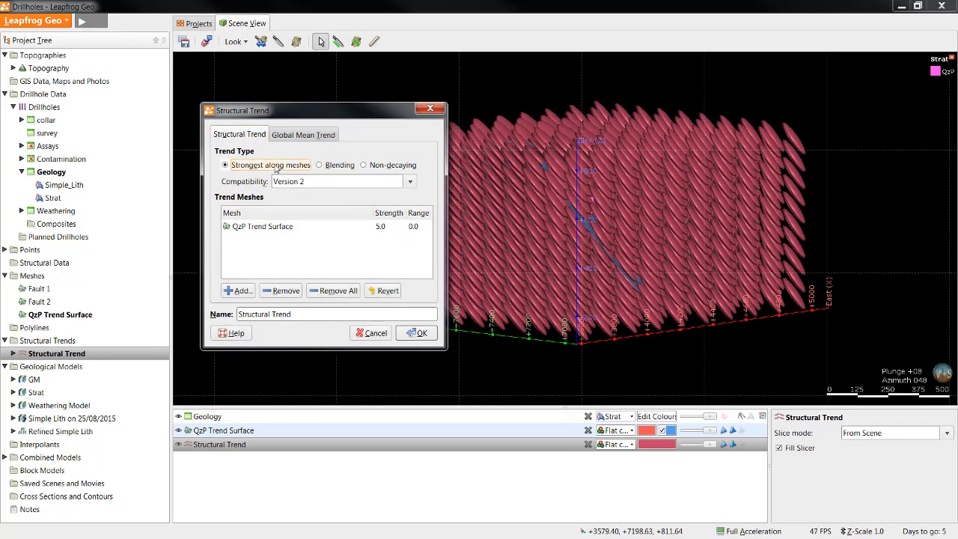
pyautogui.moveTo(677, 235)
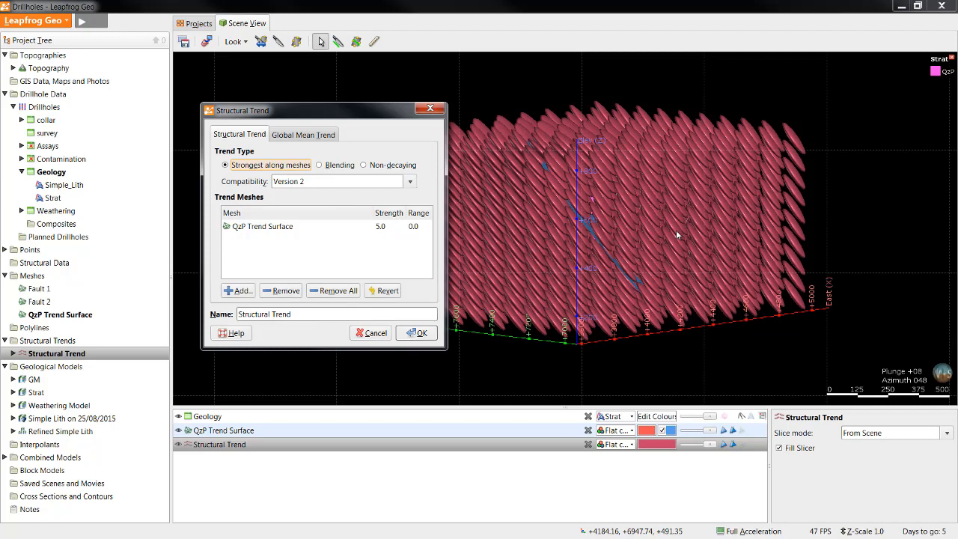
# Step: Set the Structural Trend to Strongest along meshes with a QzP Trend Surface range of 100
pyautogui.click(413, 226)
pyautogui.write('100')
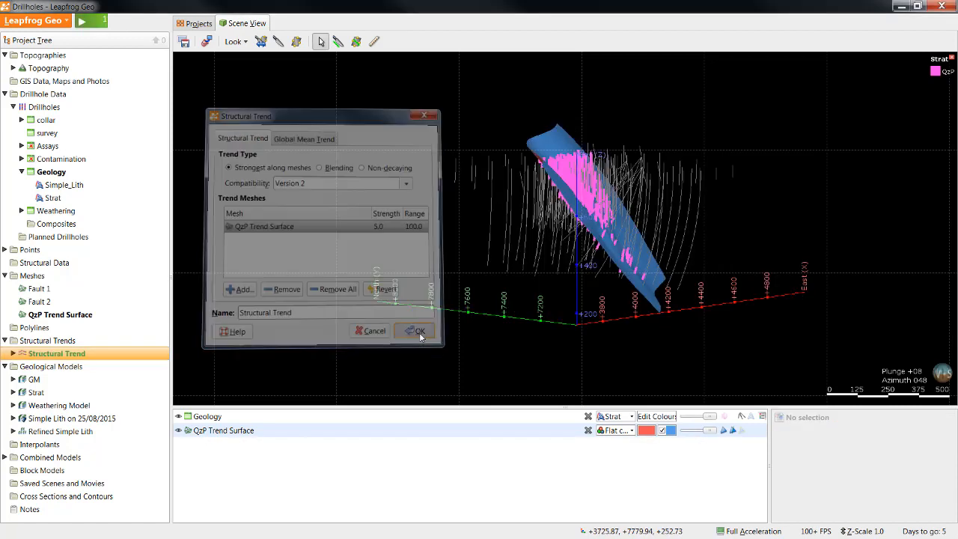
pyautogui.click(416, 331)
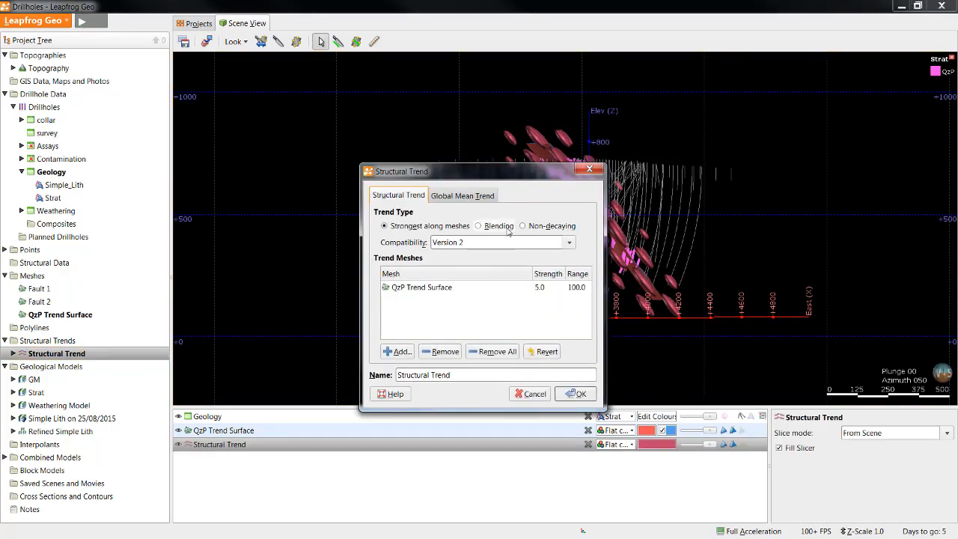
# Step: Change the Structural Trend type to Blending and apply it
pyautogui.click(478, 226)
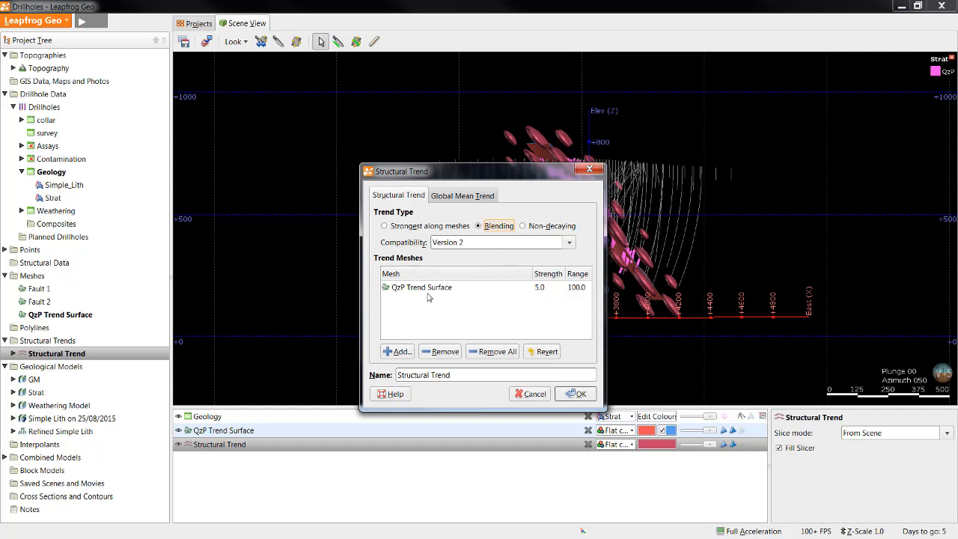
pyautogui.moveTo(483, 171); pyautogui.dragTo(372, 122)
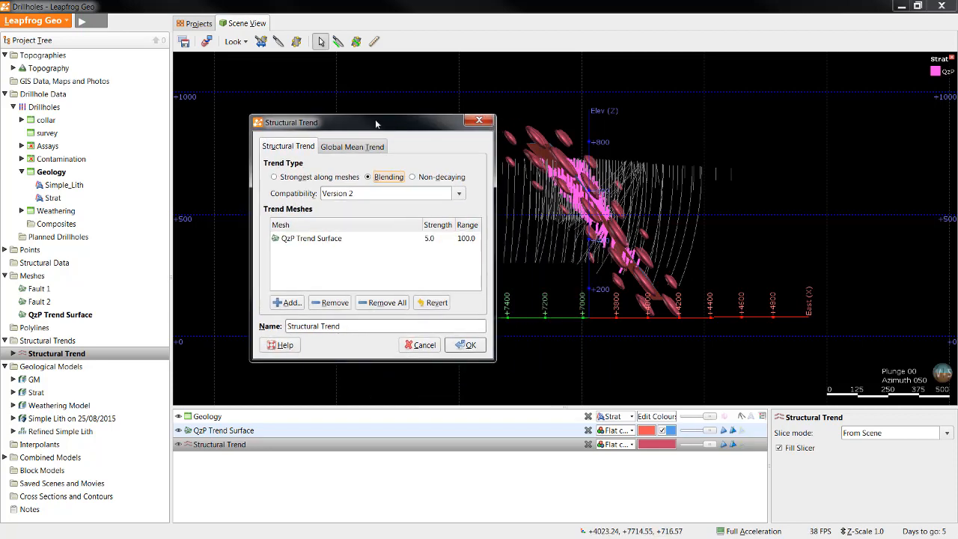
pyautogui.moveTo(375, 123); pyautogui.dragTo(347, 123)
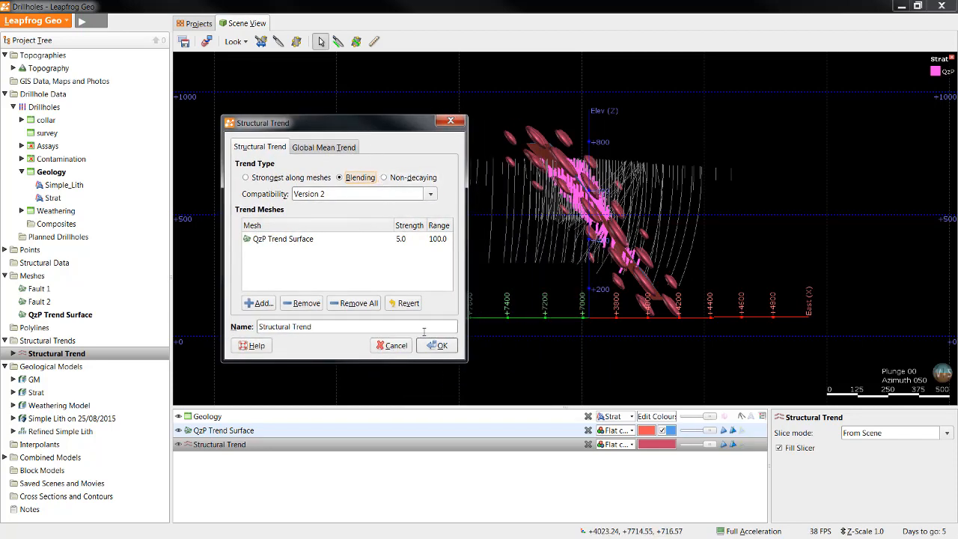
pyautogui.click(442, 345)
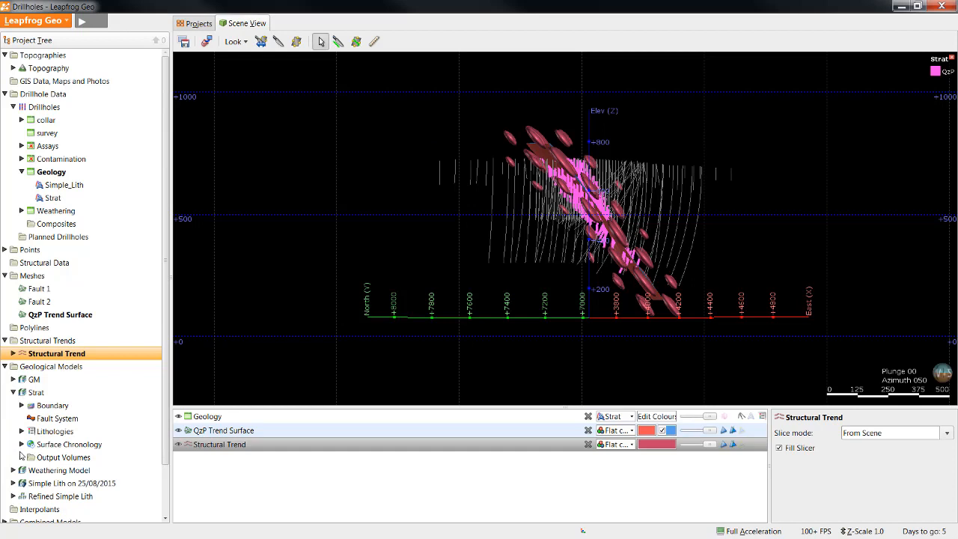
# Step: Expand the Strat model's Surface Chronology and open the QzP contact surface for editing
pyautogui.click(22, 443)
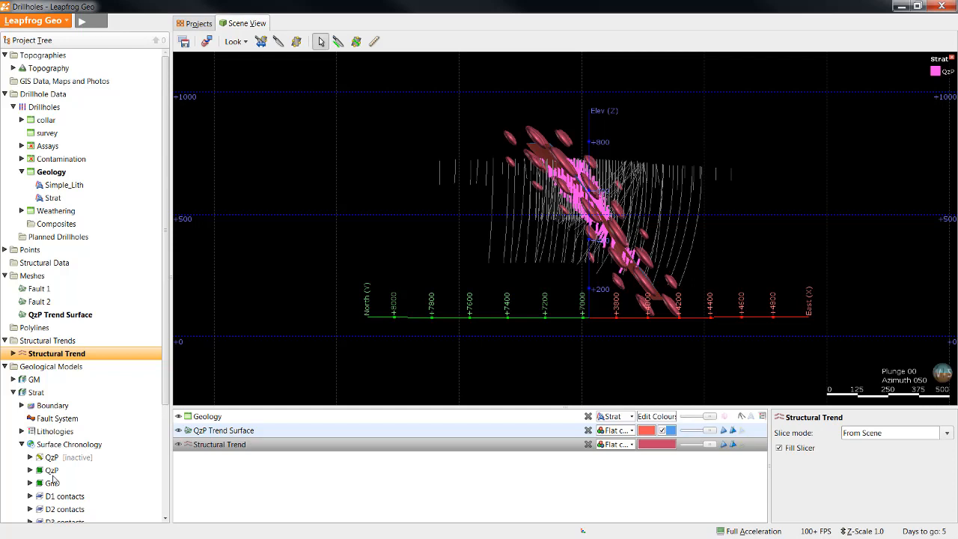
pyautogui.click(52, 405)
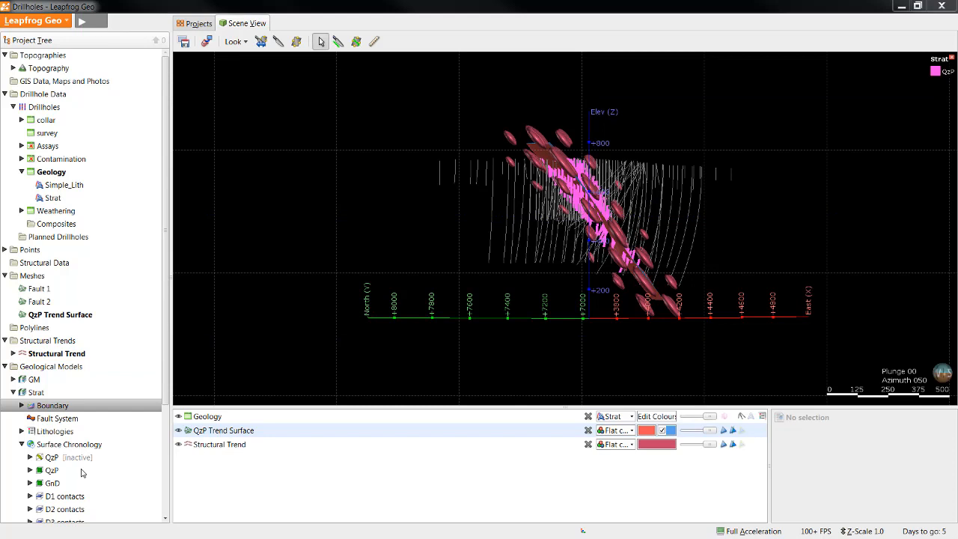
pyautogui.doubleClick(51, 470)
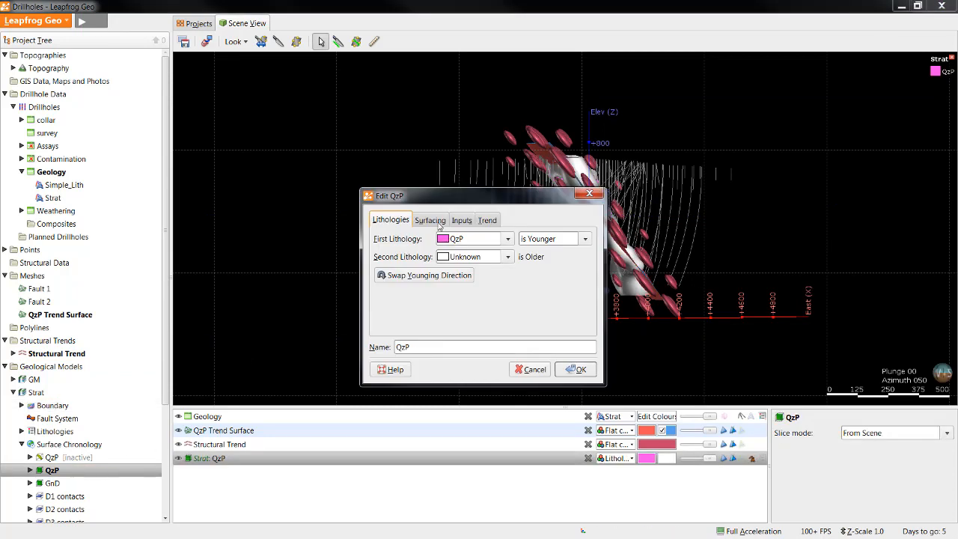
# Step: Set the QzP surface's trend to the Structural Trend in its additional surfacing options
pyautogui.click(429, 219)
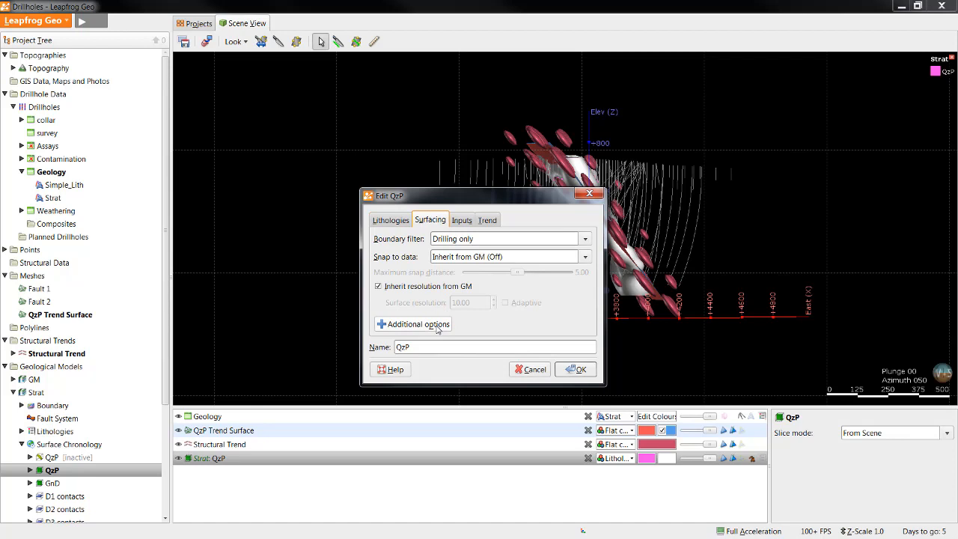
pyautogui.click(412, 324)
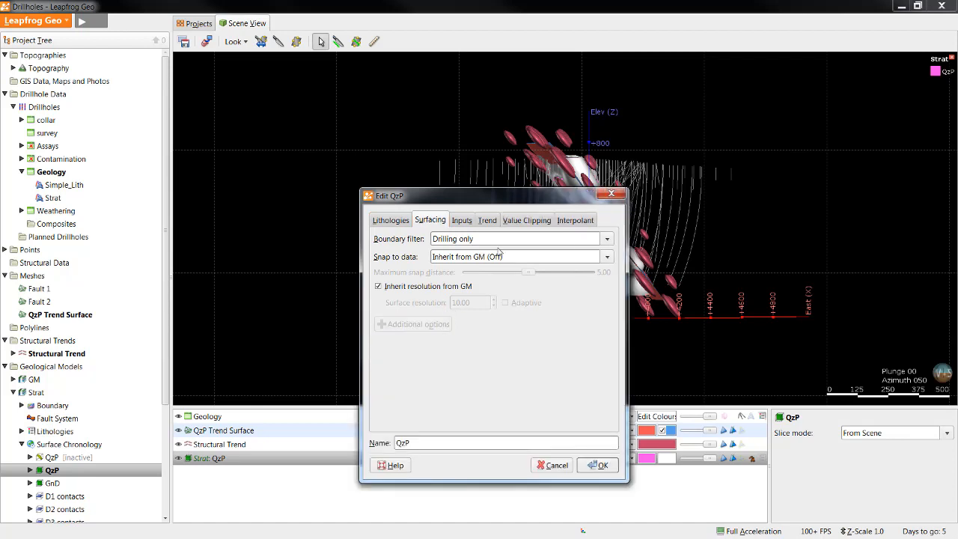
pyautogui.moveTo(567, 228)
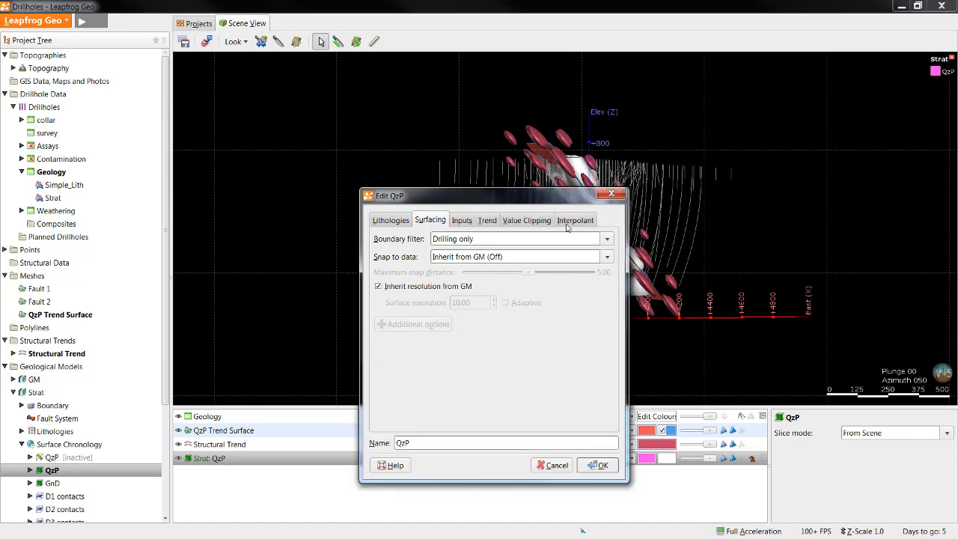
pyautogui.click(487, 220)
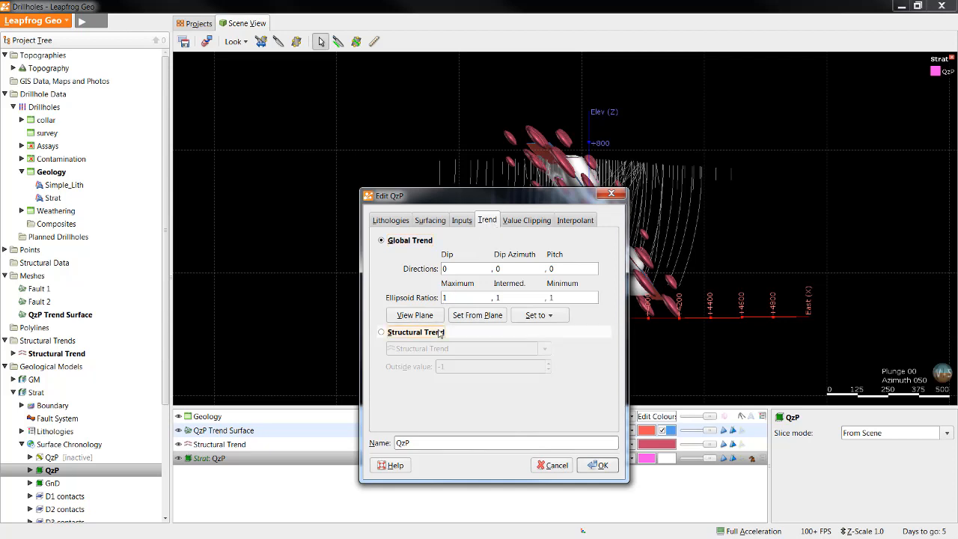
pyautogui.click(382, 331)
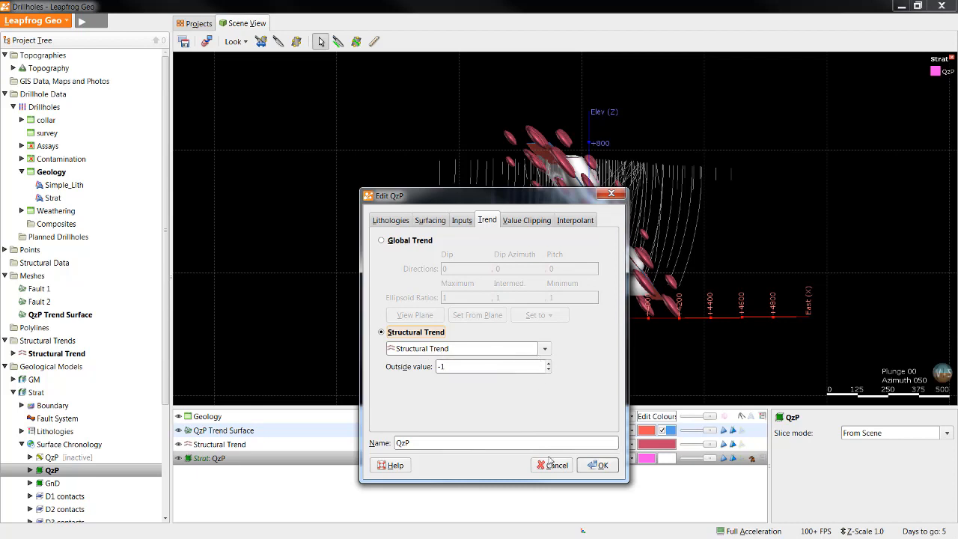
pyautogui.click(598, 464)
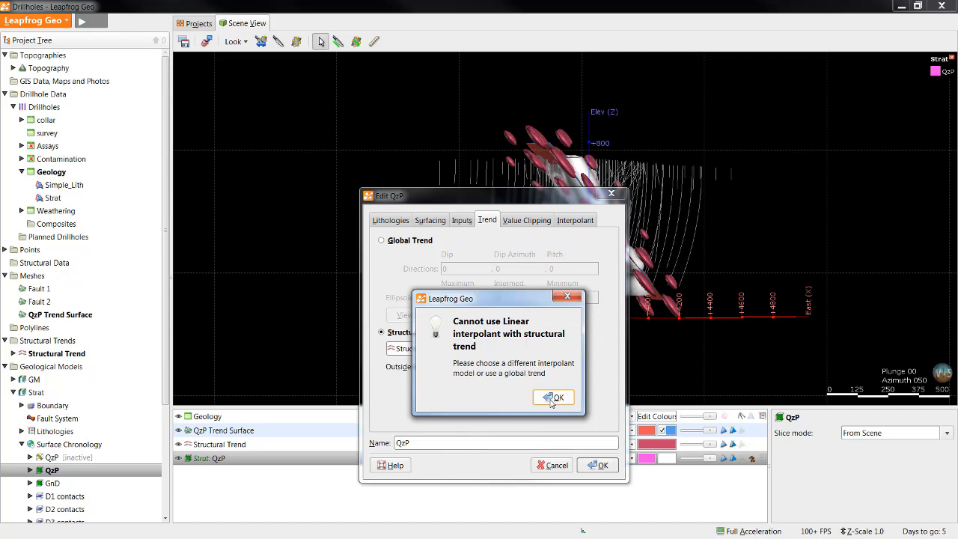
# Step: Dismiss the linear interpolant warning and apply a Spheroidal interpolant to QzP
pyautogui.click(554, 397)
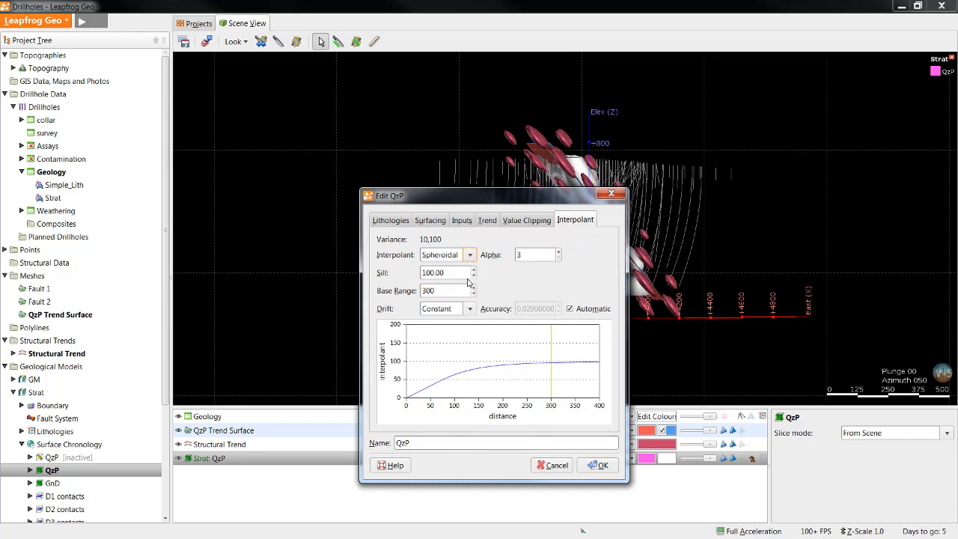
pyautogui.click(603, 465)
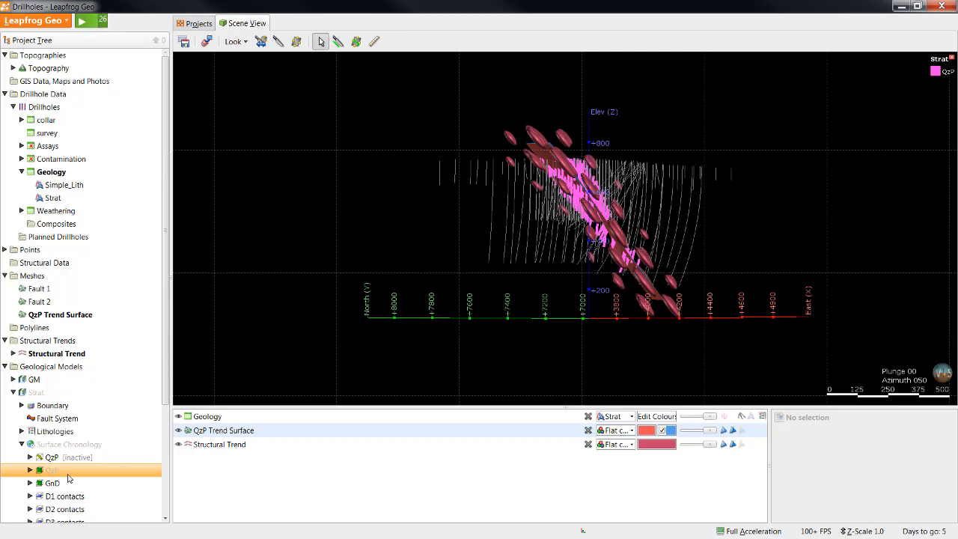
pyautogui.moveTo(64, 480)
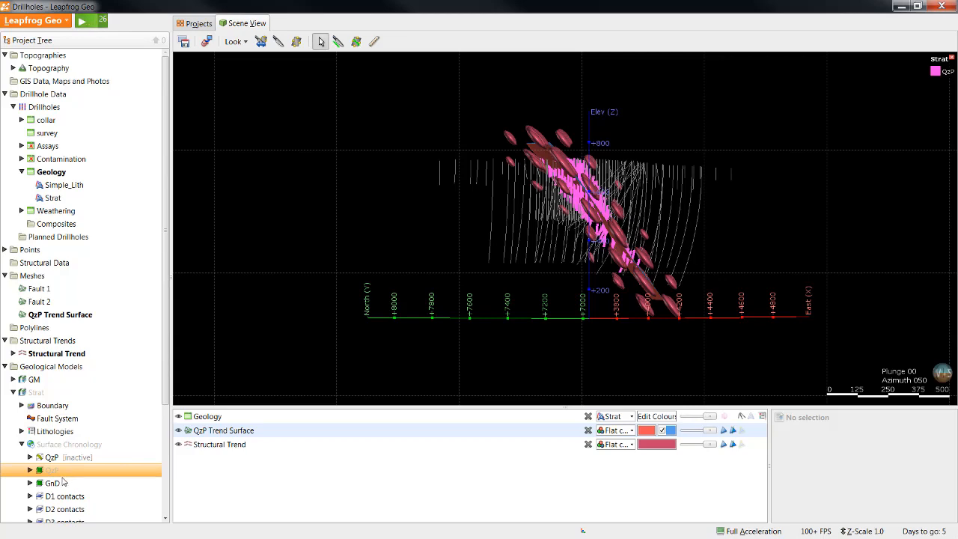